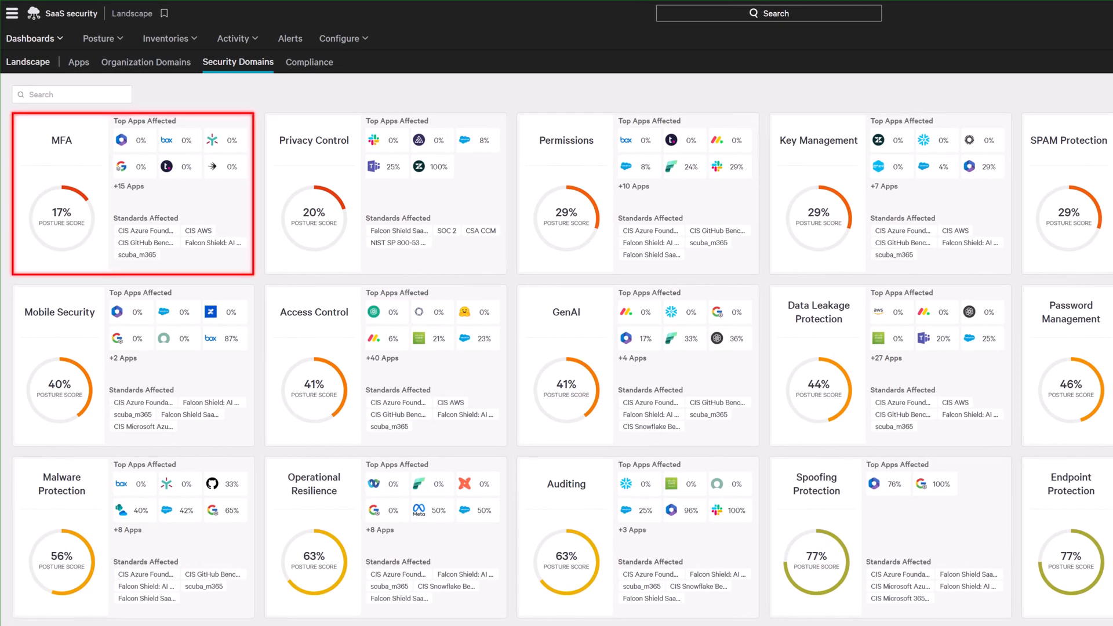
Step: Open the MFA security domain details and scroll through its checks
click(565, 192)
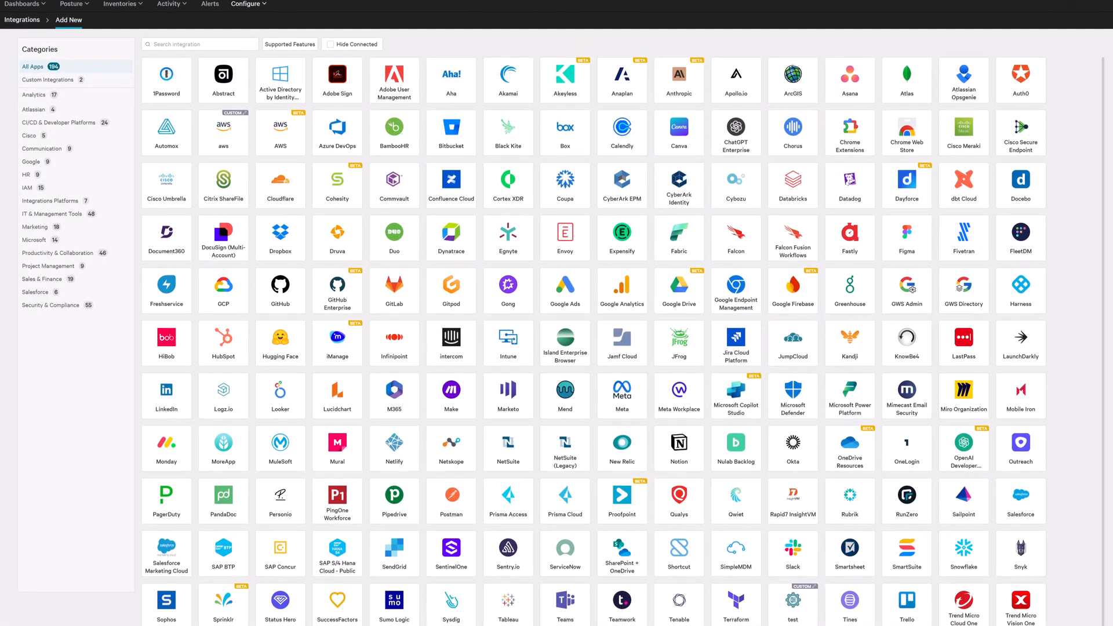
scroll(down, 3)
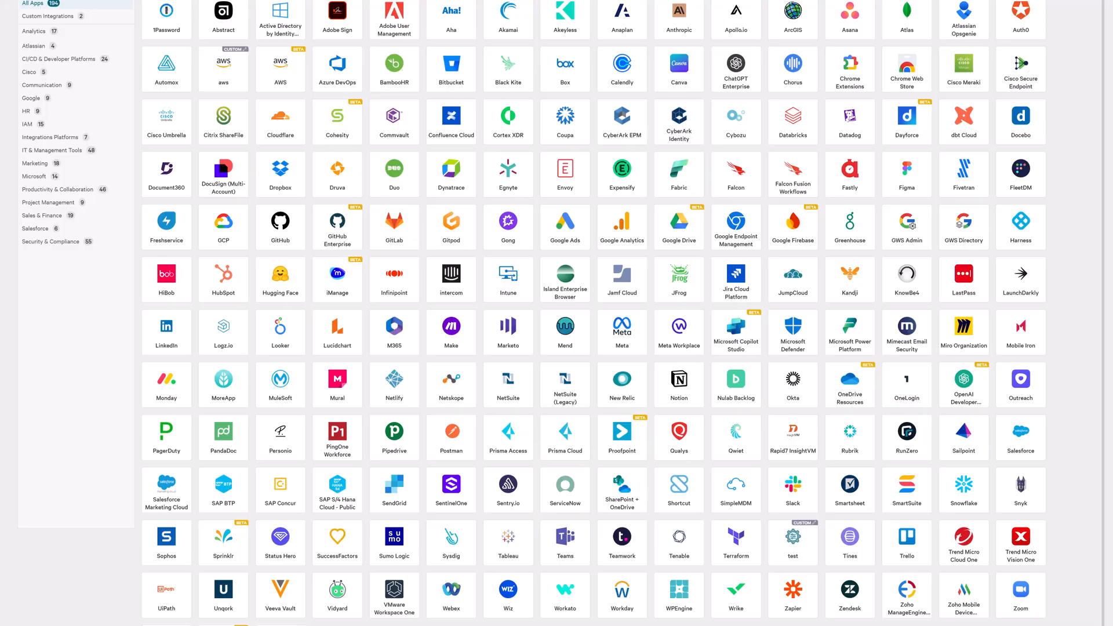
scroll(down, 3)
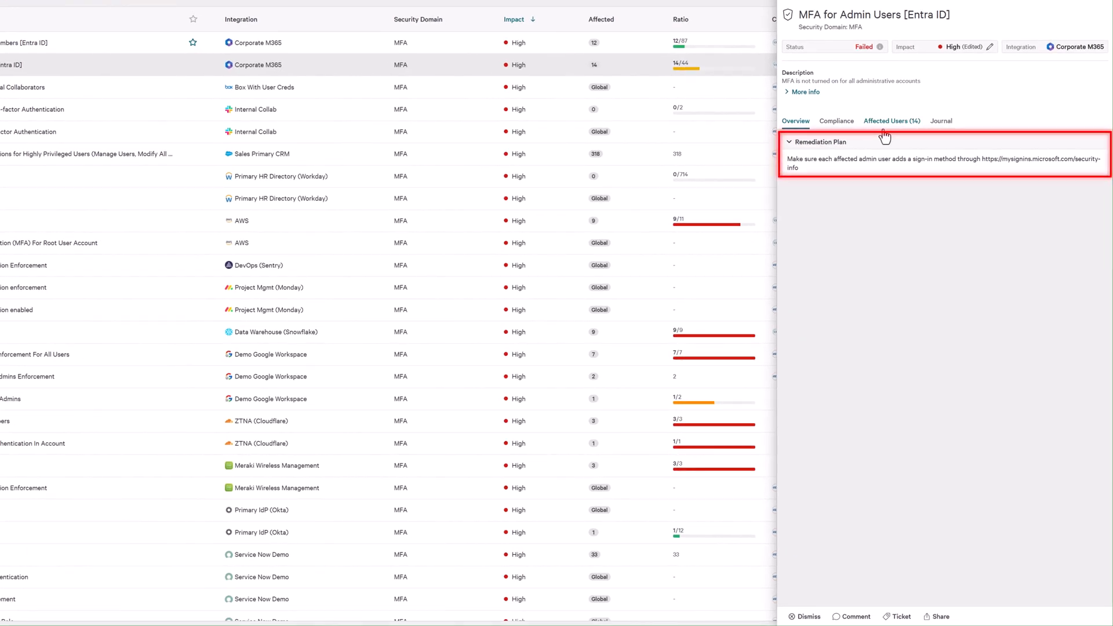
Step: Open an affected admin user's profile from the MFA check and list Falcon ITP workflows for them
click(890, 121)
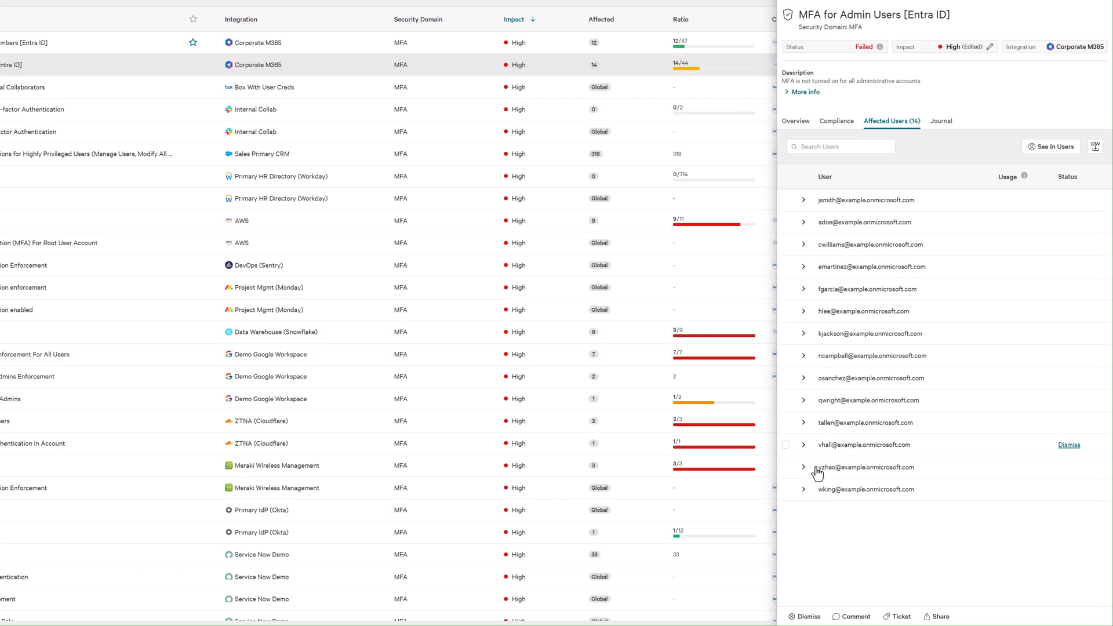
click(803, 489)
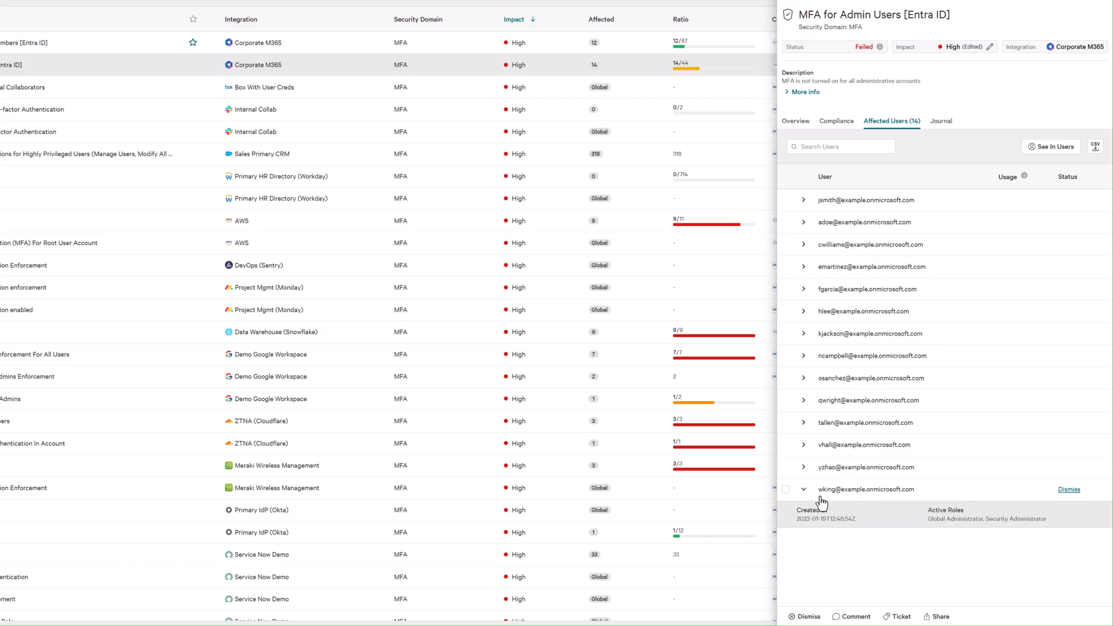
click(866, 489)
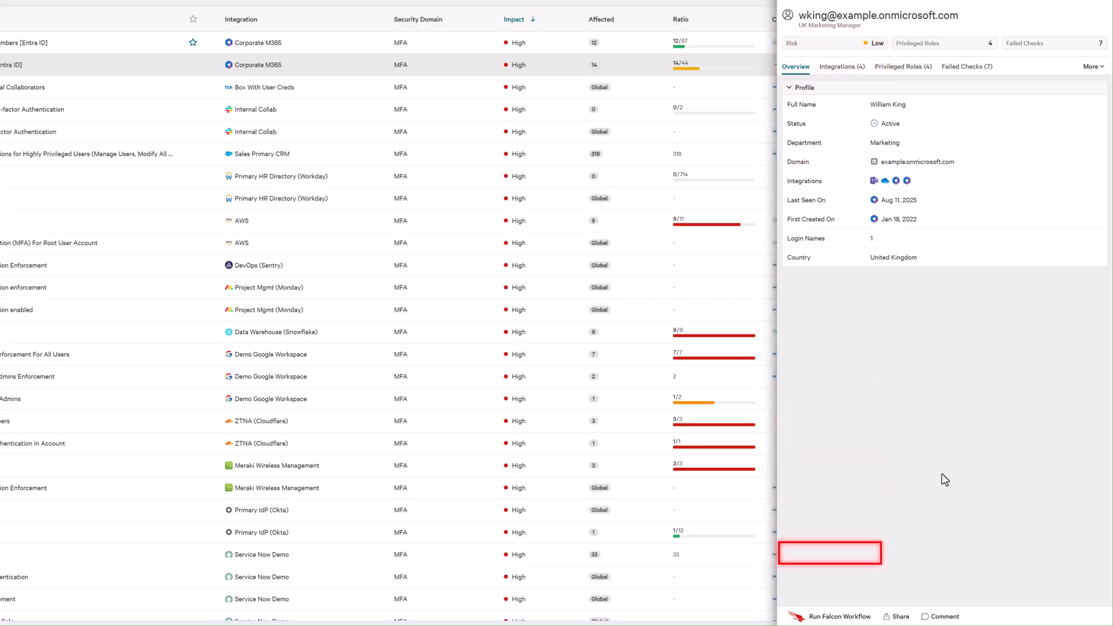
mouse_move(829, 615)
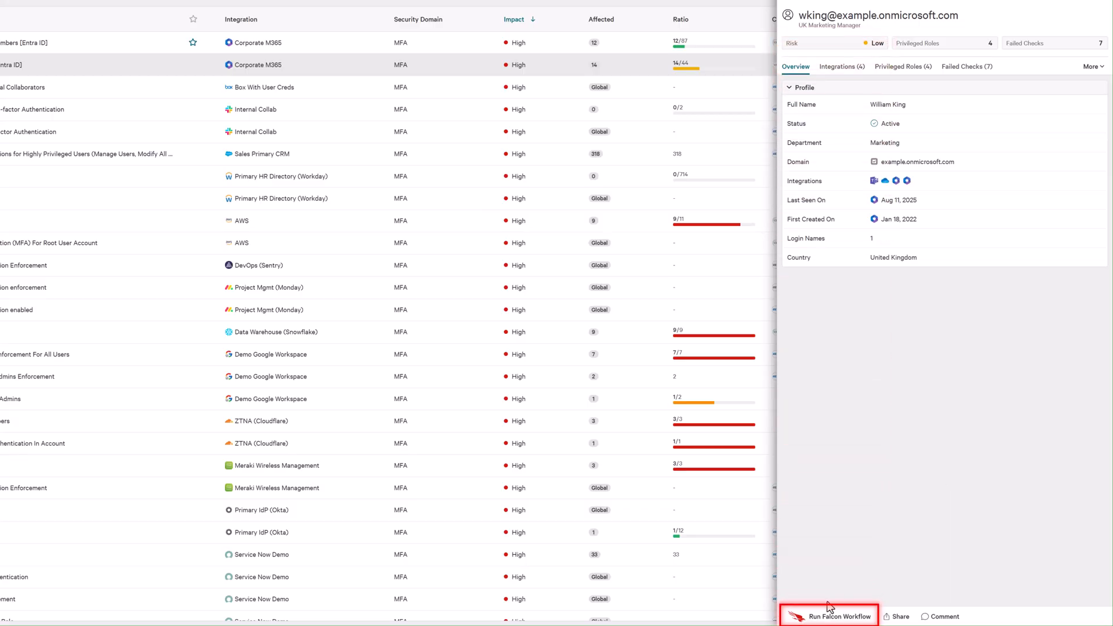
click(833, 615)
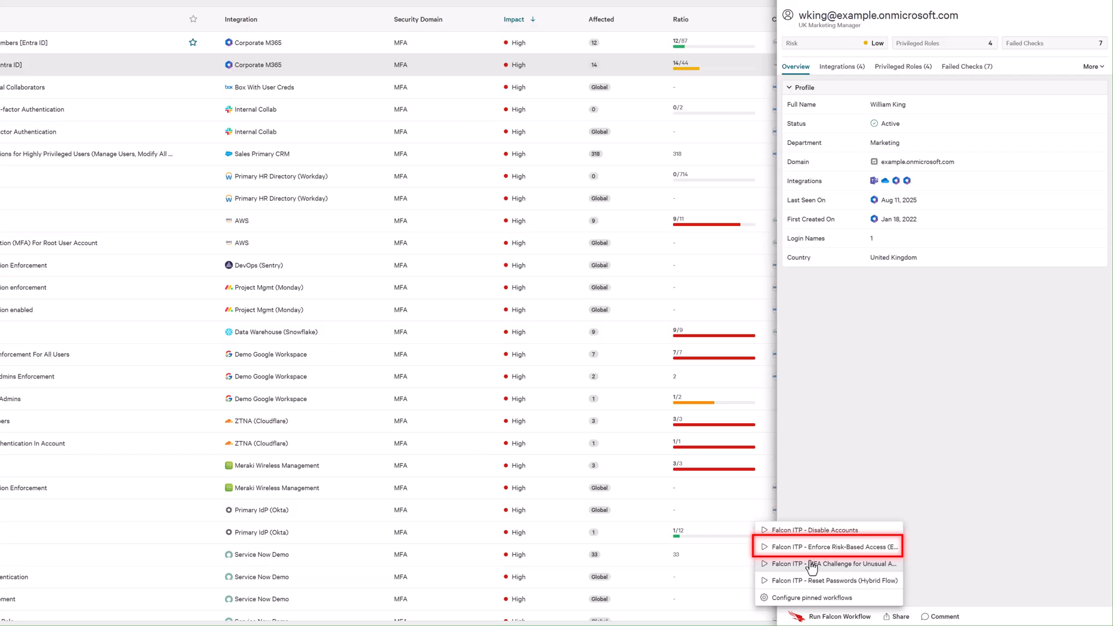
mouse_move(812, 558)
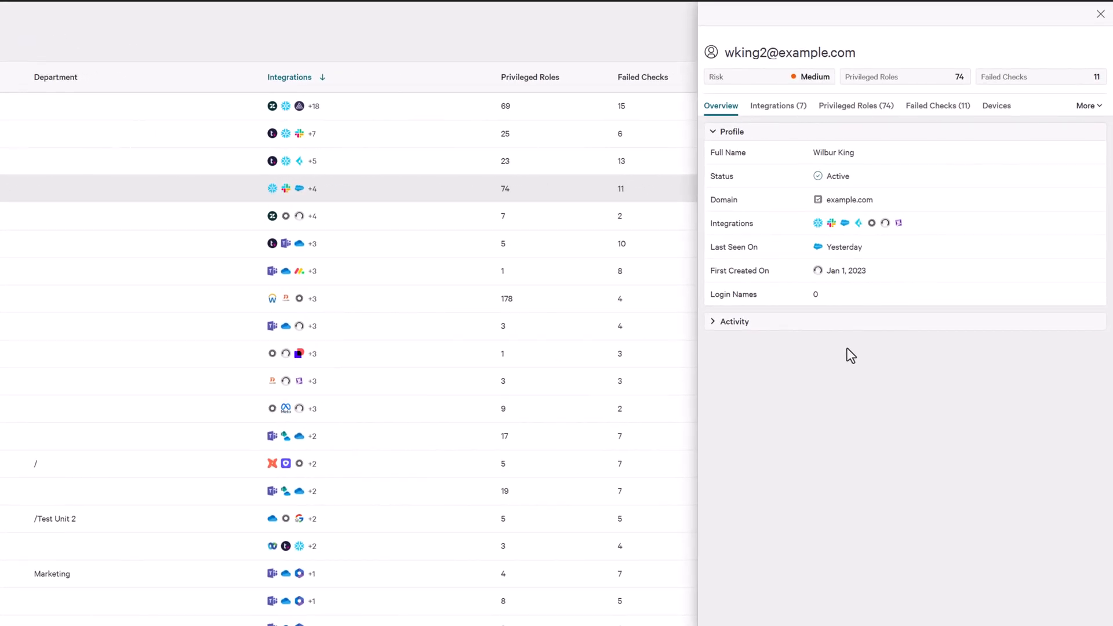
mouse_move(760, 328)
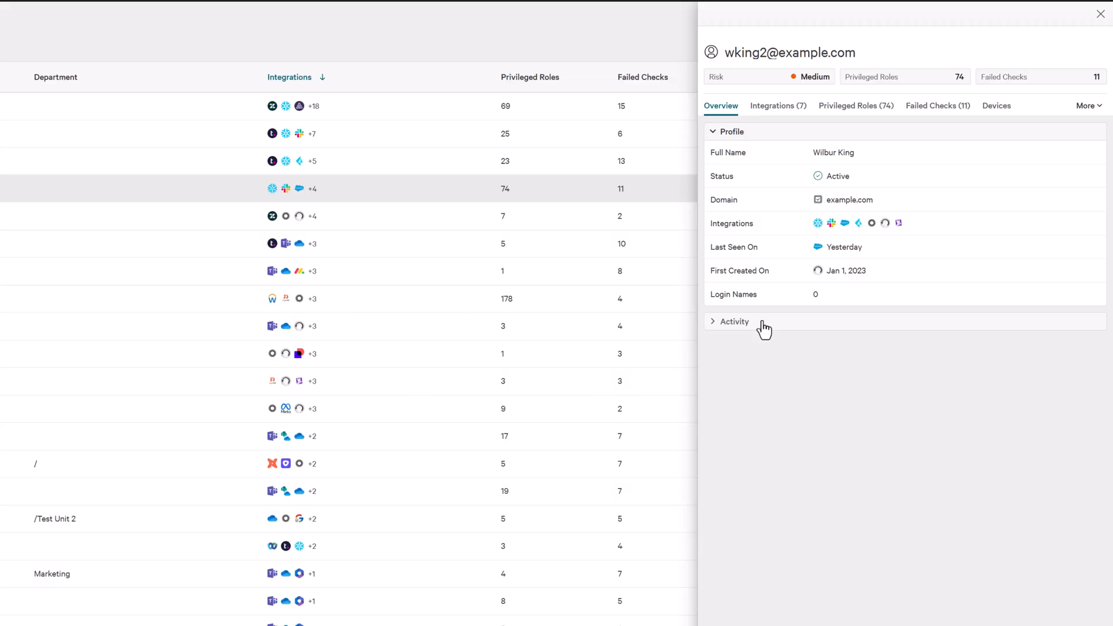
click(733, 321)
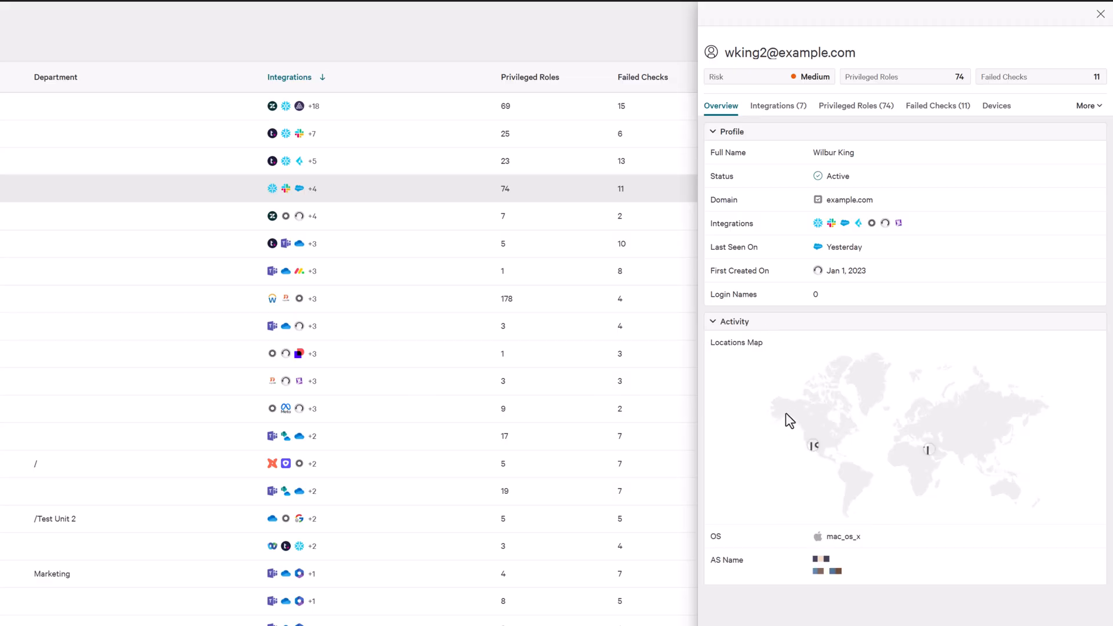
mouse_move(812, 449)
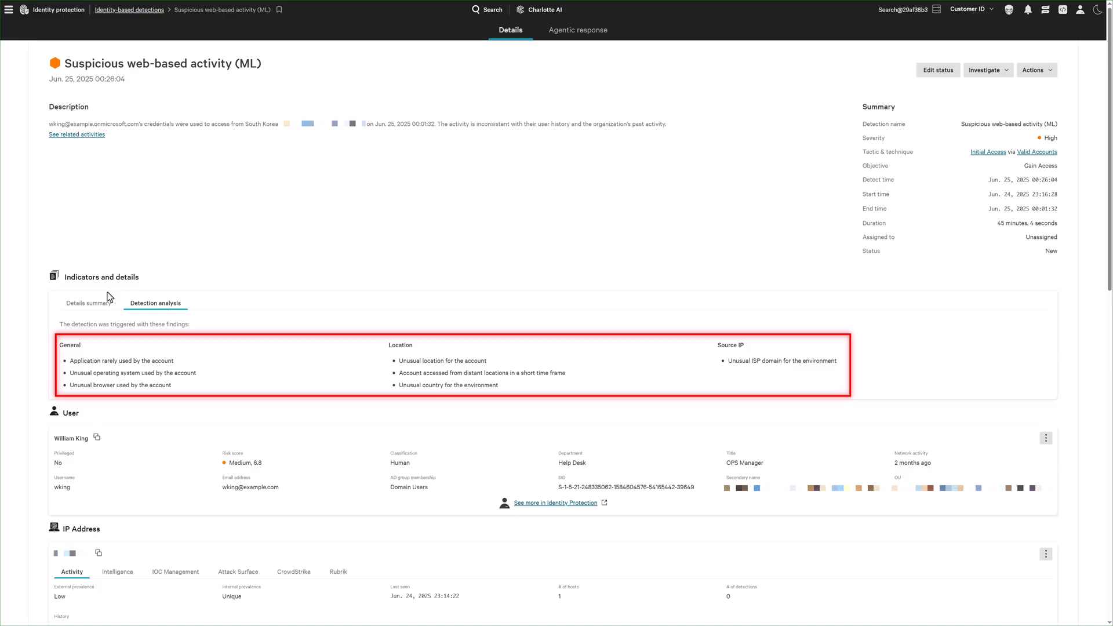
Step: Open the Suspicious web-based activity (ML) detection's analysis findings
click(88, 303)
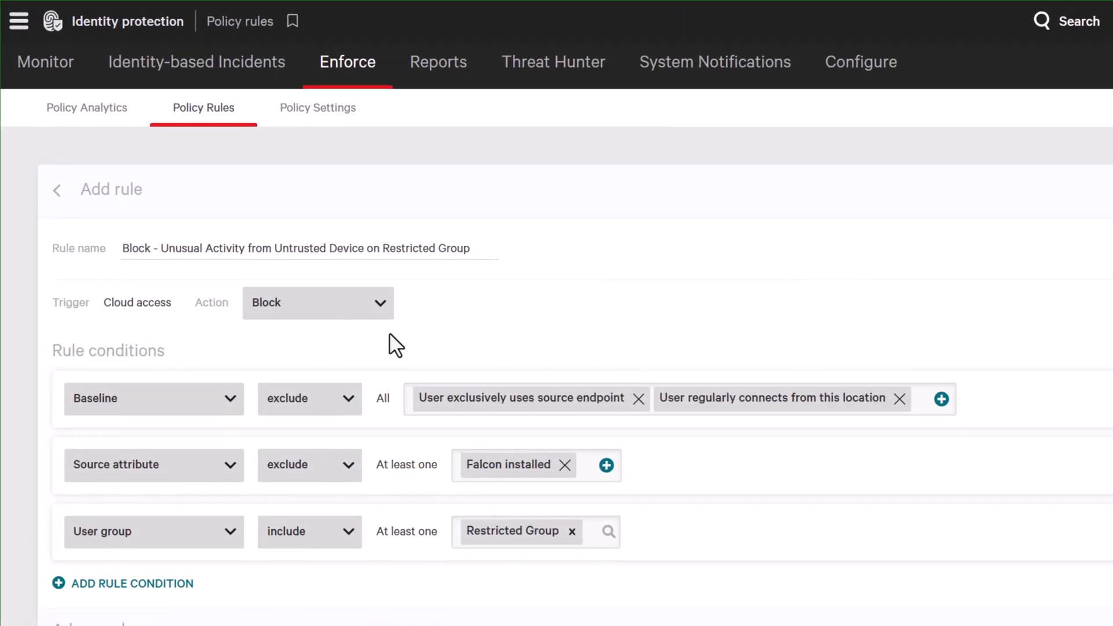
Step: Start a new policy rule for blocking unusual cloud access for the Restricted Group
click(317, 302)
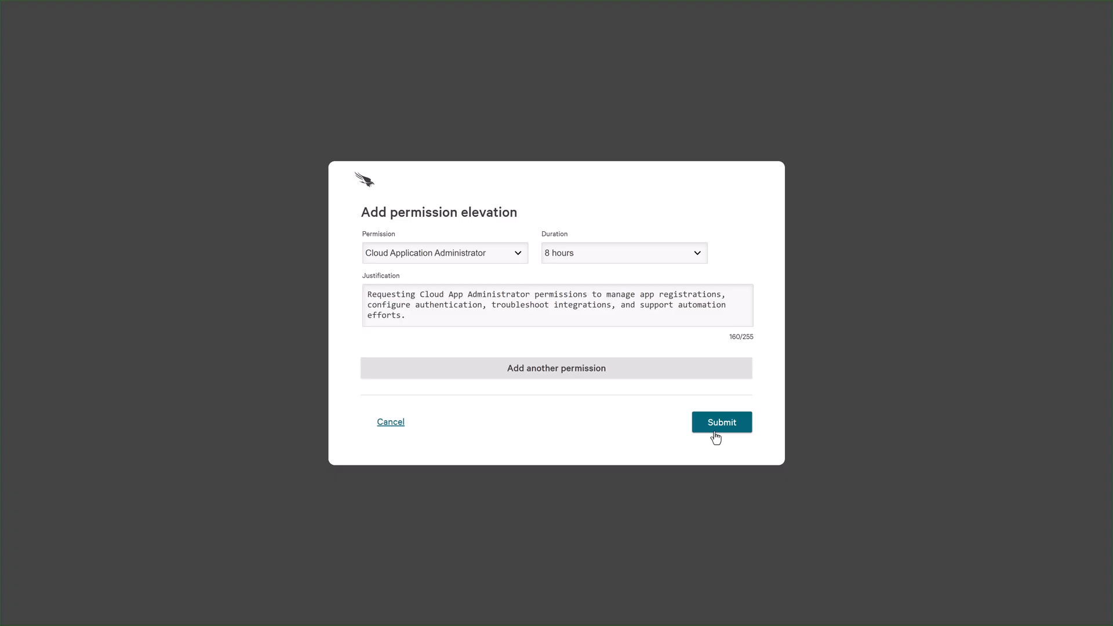
Step: Submit the Cloud Application Administrator 8-hour elevation request and dismiss the confirmation
click(719, 422)
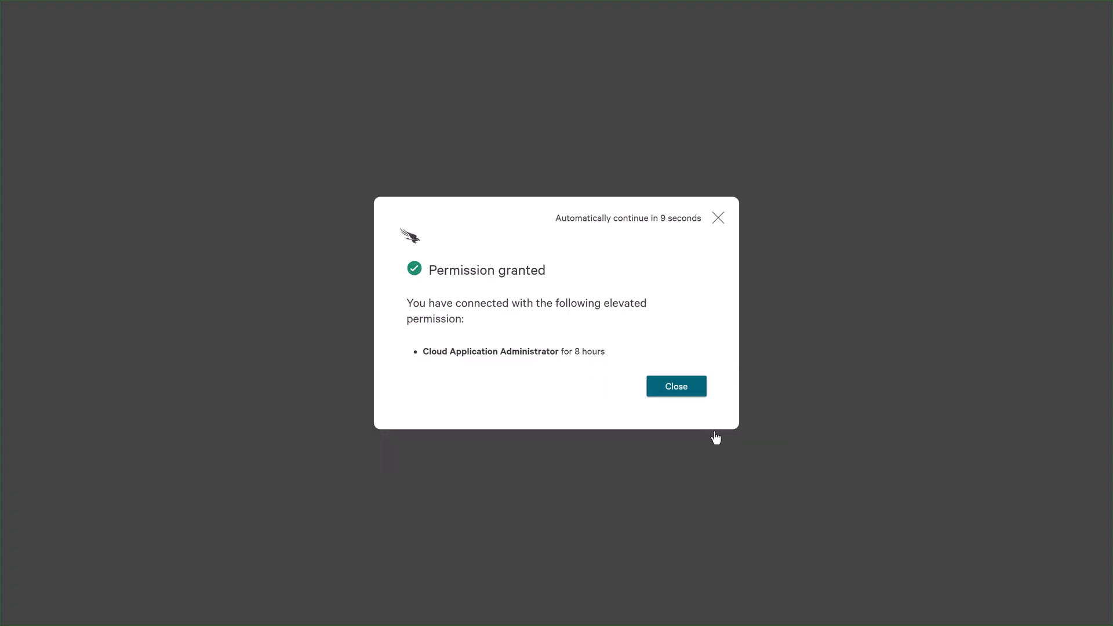
click(675, 386)
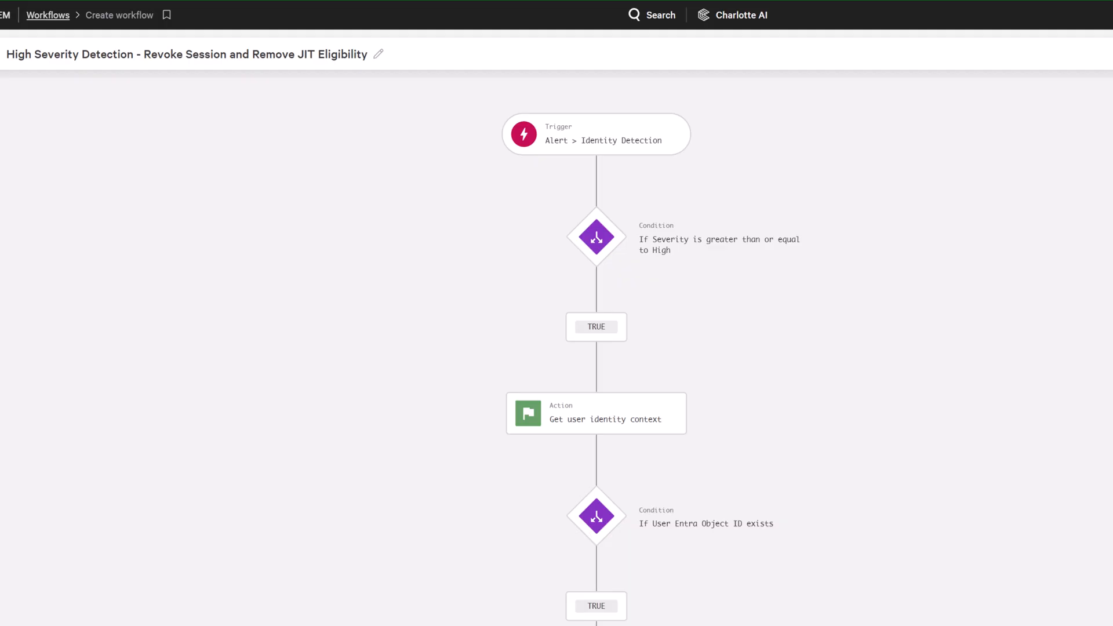
Step: Inspect the workflow's Remove User from Group action for App Admins members
scroll(down, 3)
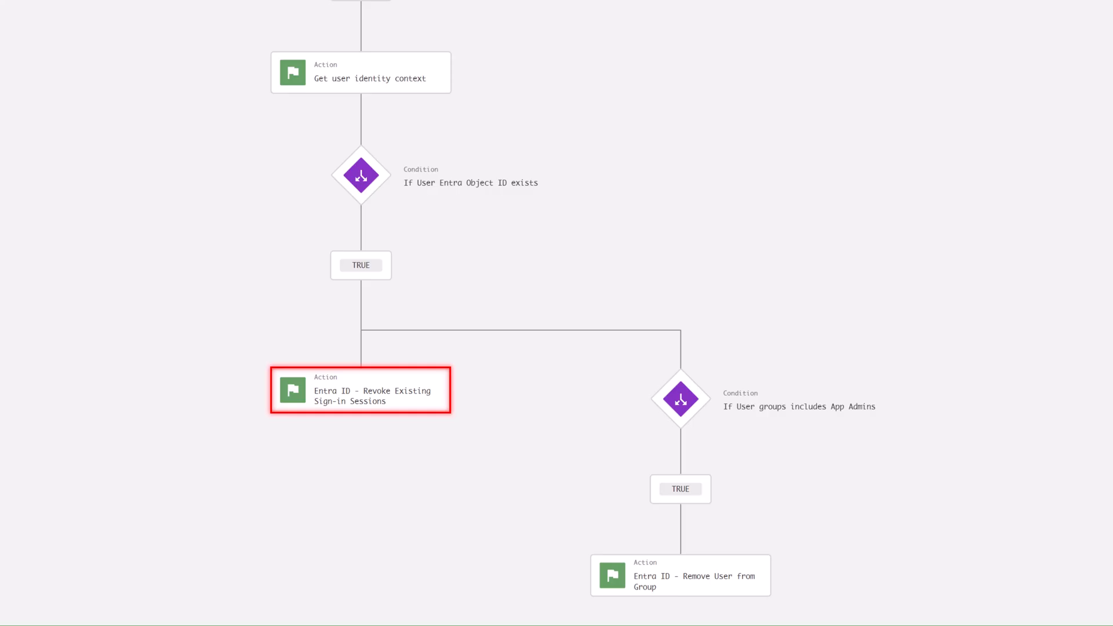
click(679, 575)
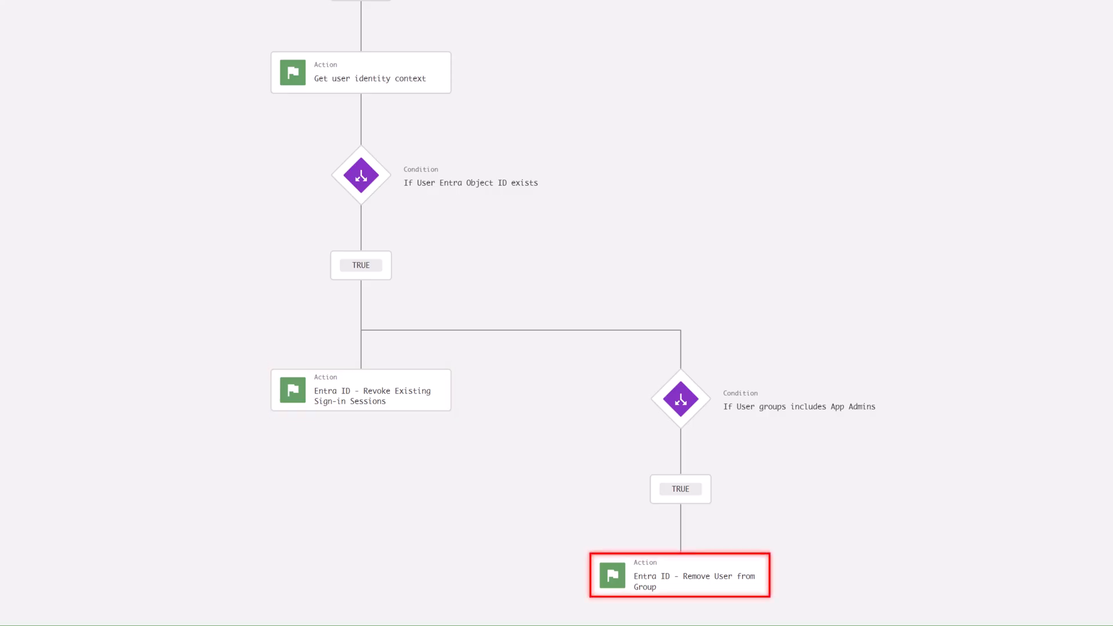